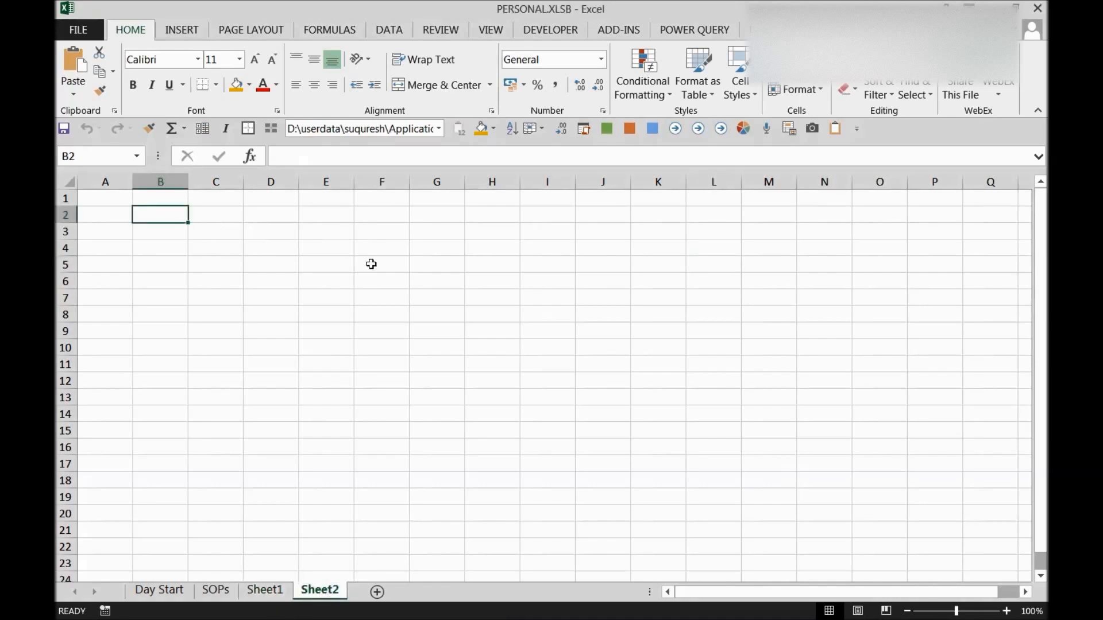
pyautogui.moveTo(389, 280)
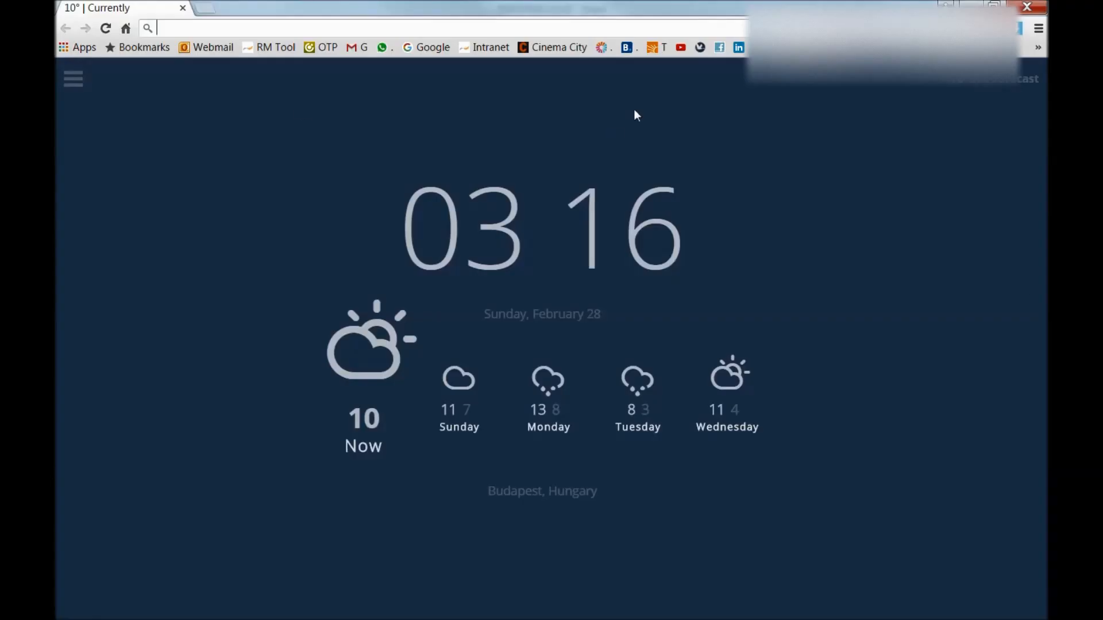
pyautogui.write('http://office-tabs.com/index.htm')
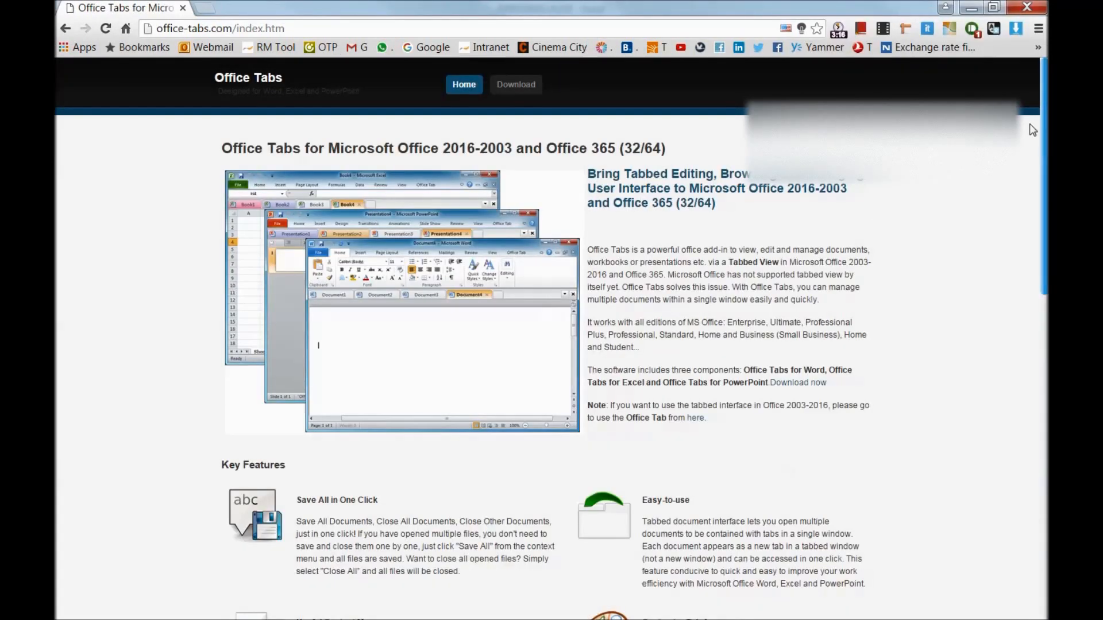
pyautogui.scroll(-3)
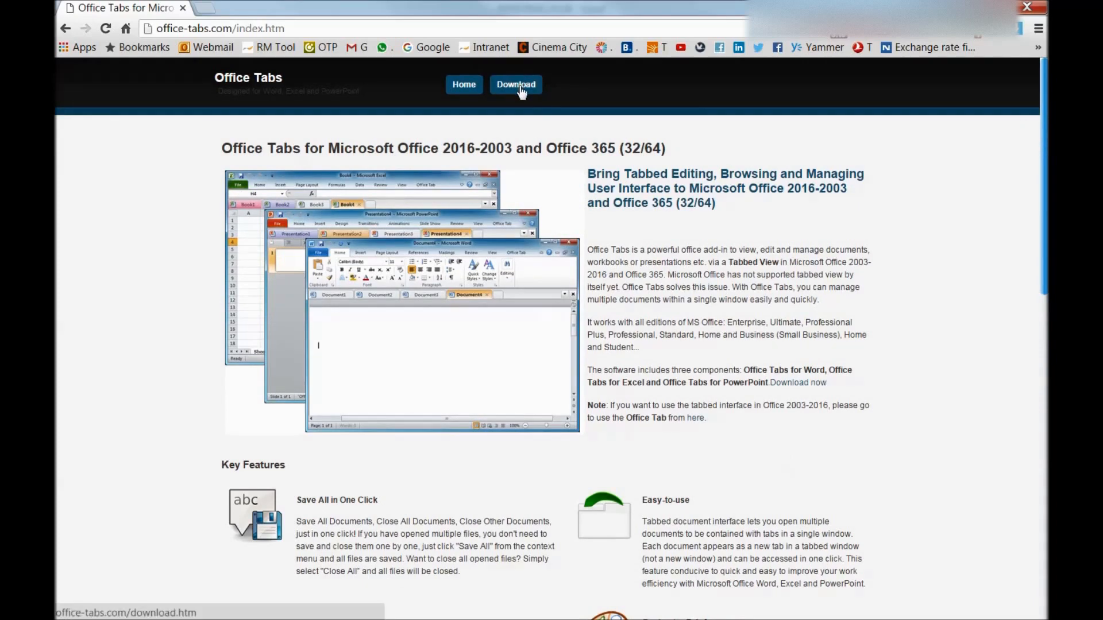
# Open the Office Tabs download page, highlight Office 365, and scroll through the tabbed previews.
pyautogui.click(516, 84)
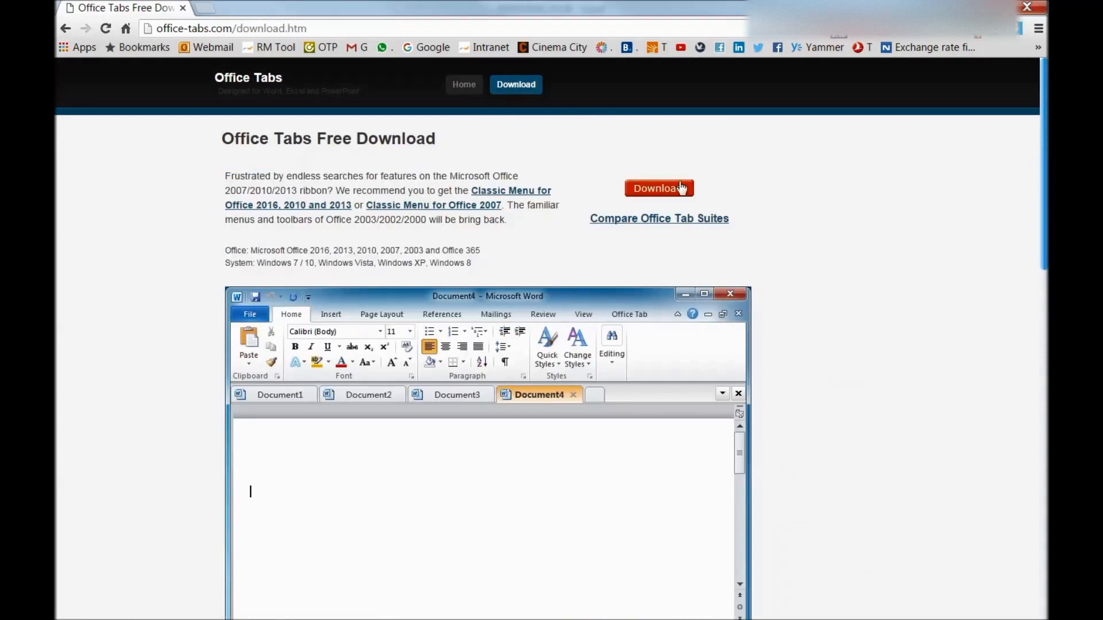
pyautogui.moveTo(509, 338)
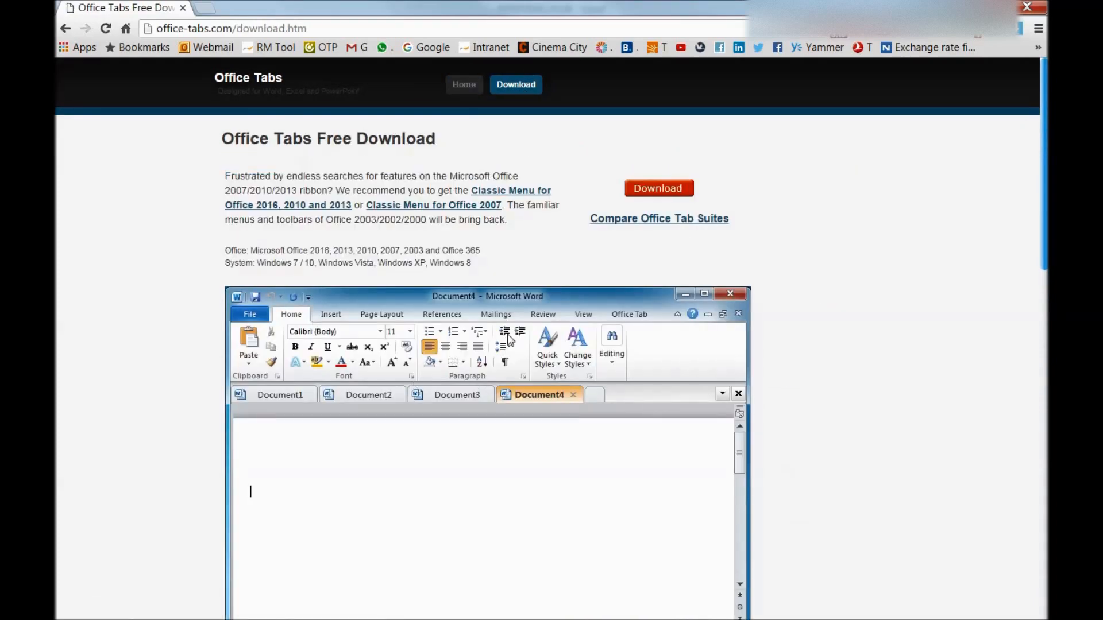
pyautogui.scroll(-3)
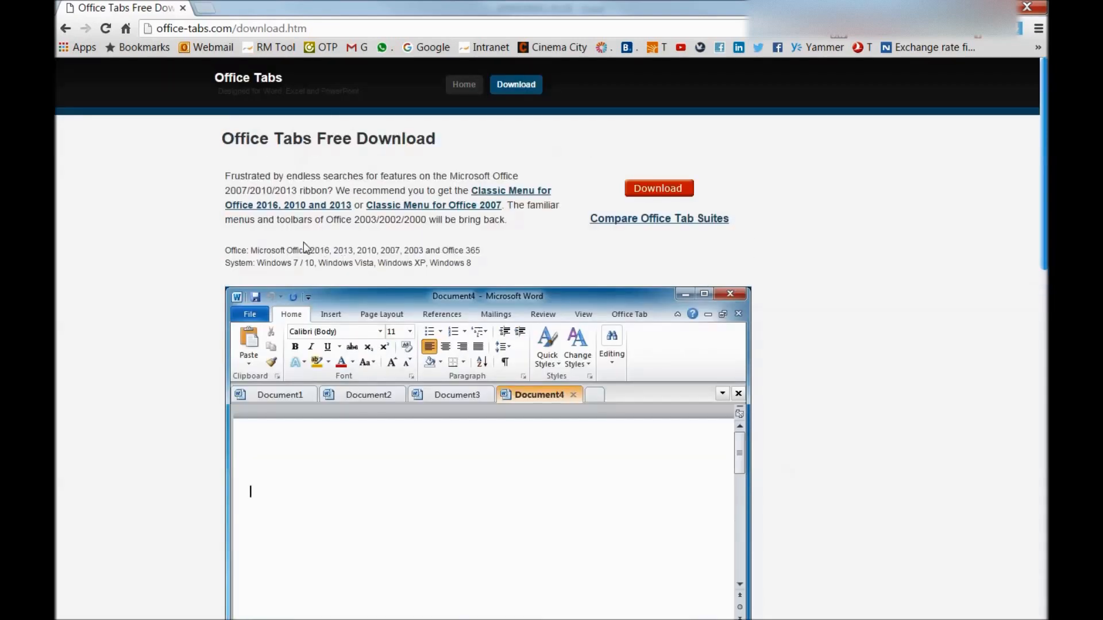
pyautogui.moveTo(307, 250); pyautogui.dragTo(424, 250)
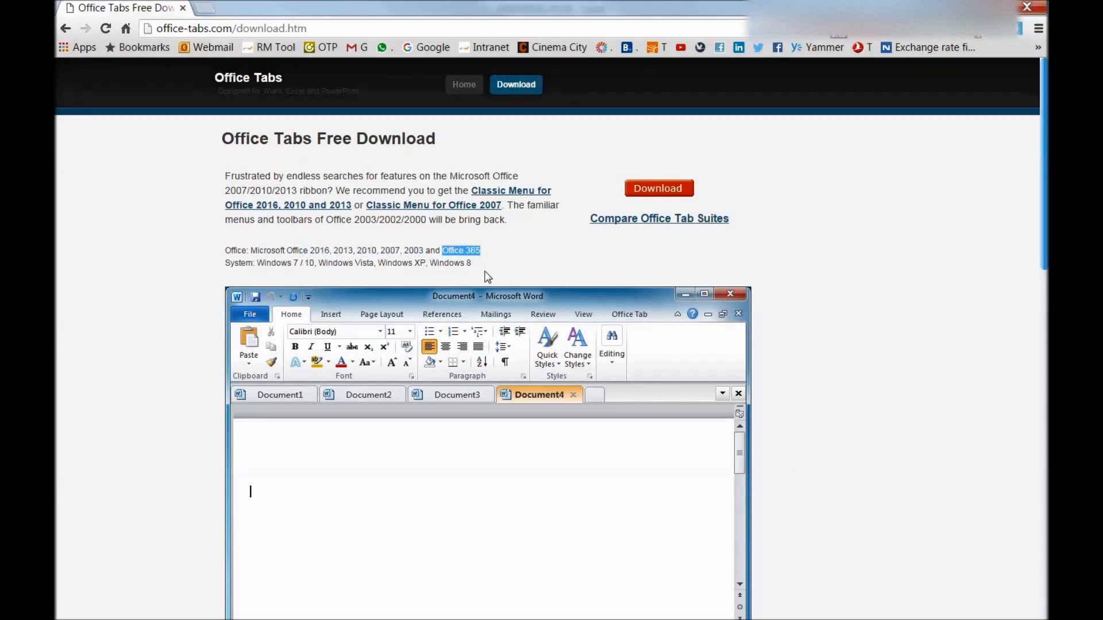
pyautogui.scroll(-3)
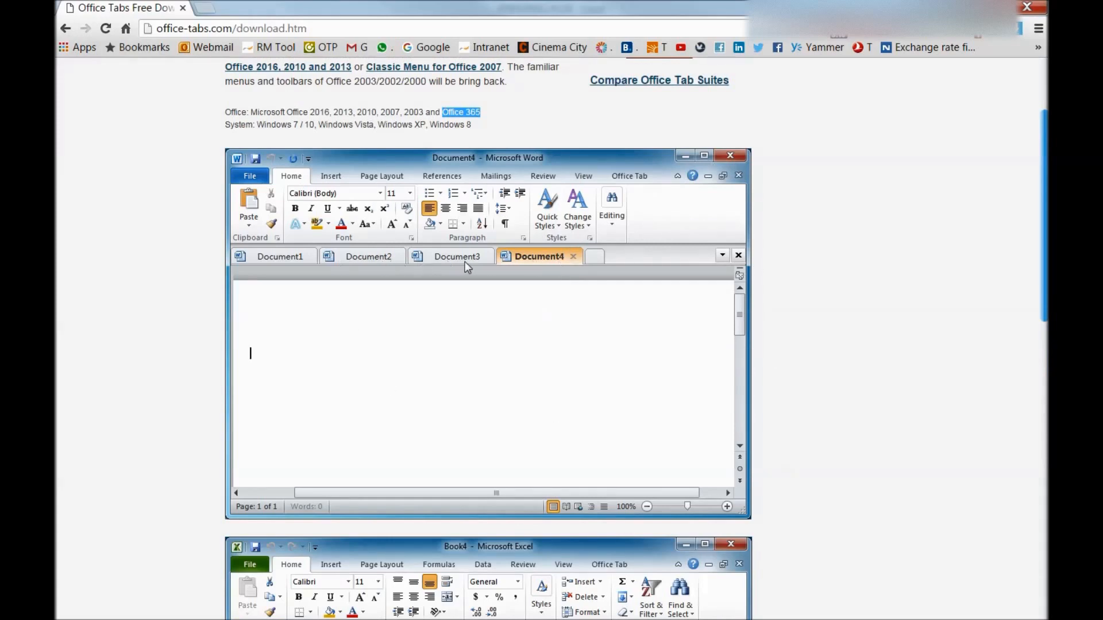
pyautogui.moveTo(589, 406)
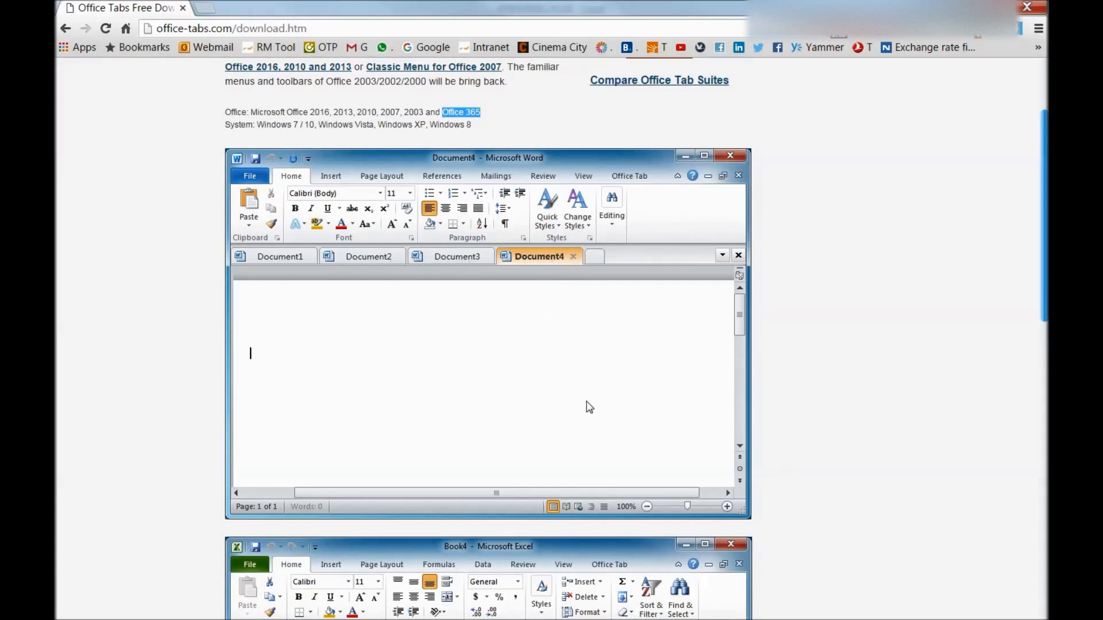
pyautogui.scroll(-3)
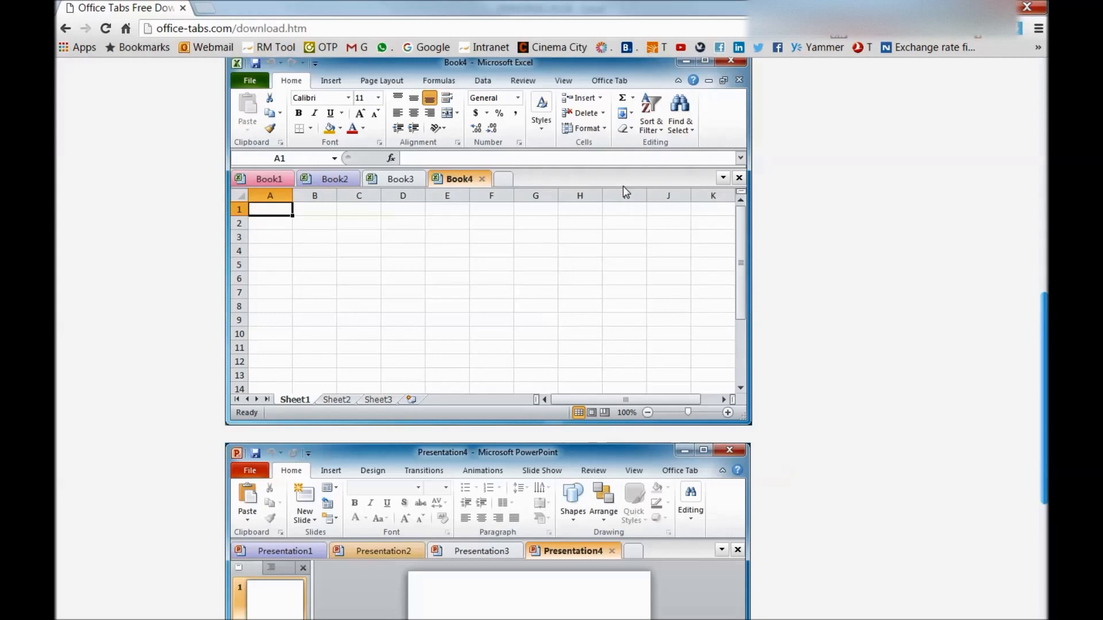
pyautogui.scroll(-3)
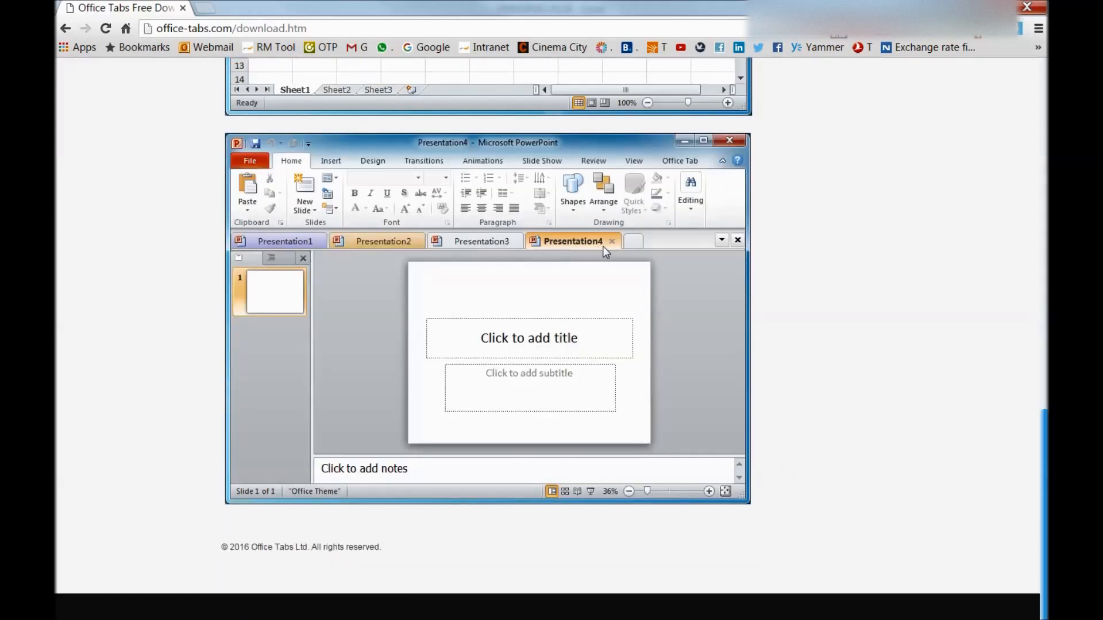
pyautogui.moveTo(639, 244)
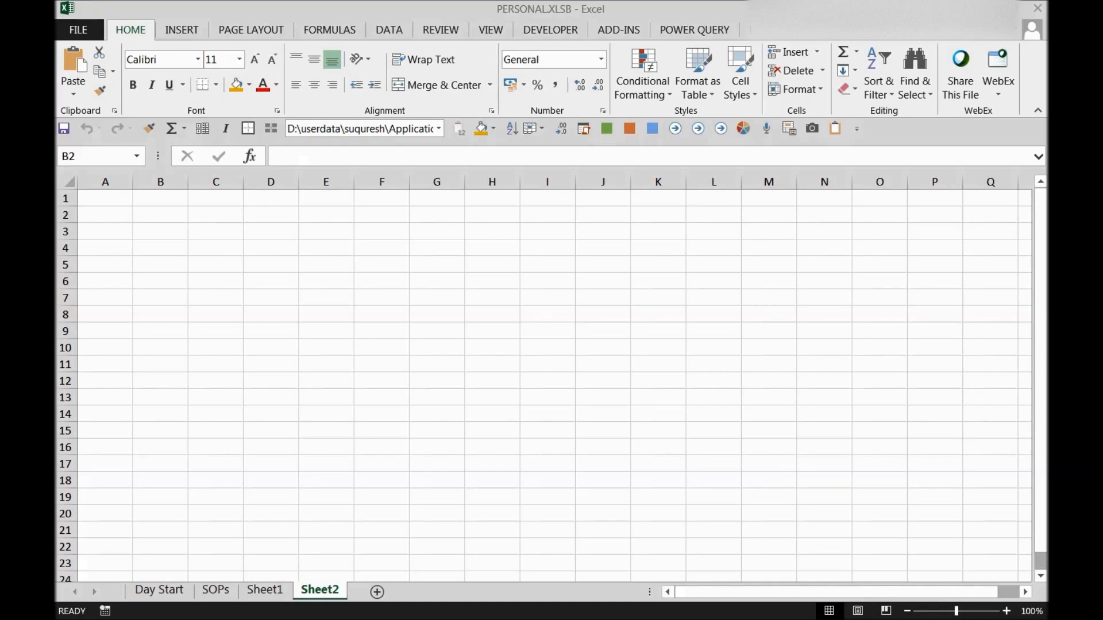
# Start a new blank Word document, Document1, from the taskbar.
pyautogui.click(159, 215)
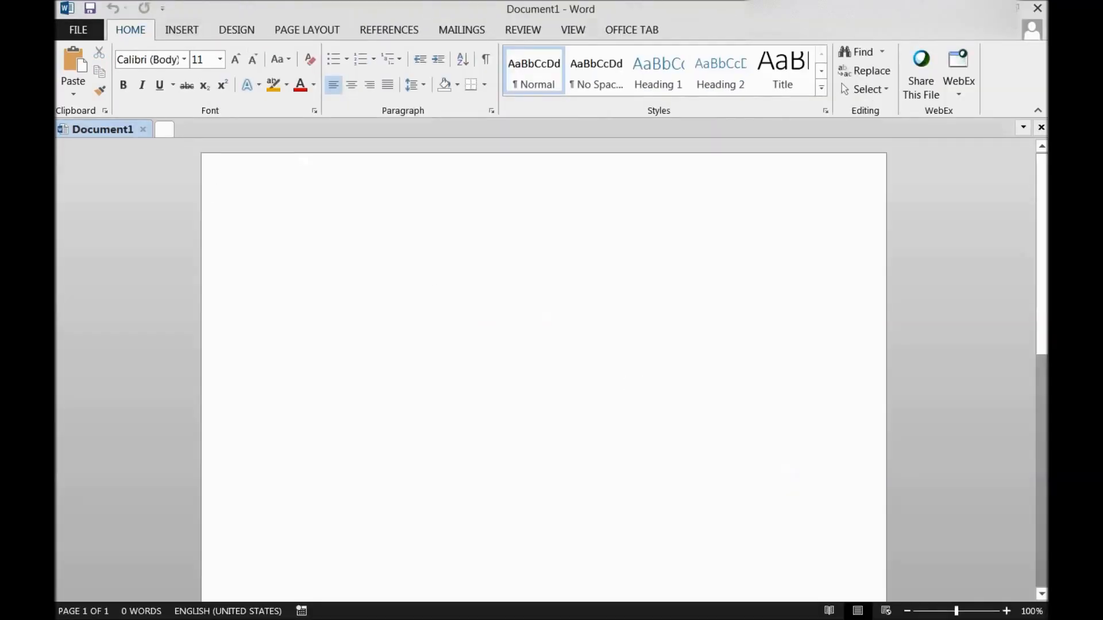
pyautogui.moveTo(131, 148)
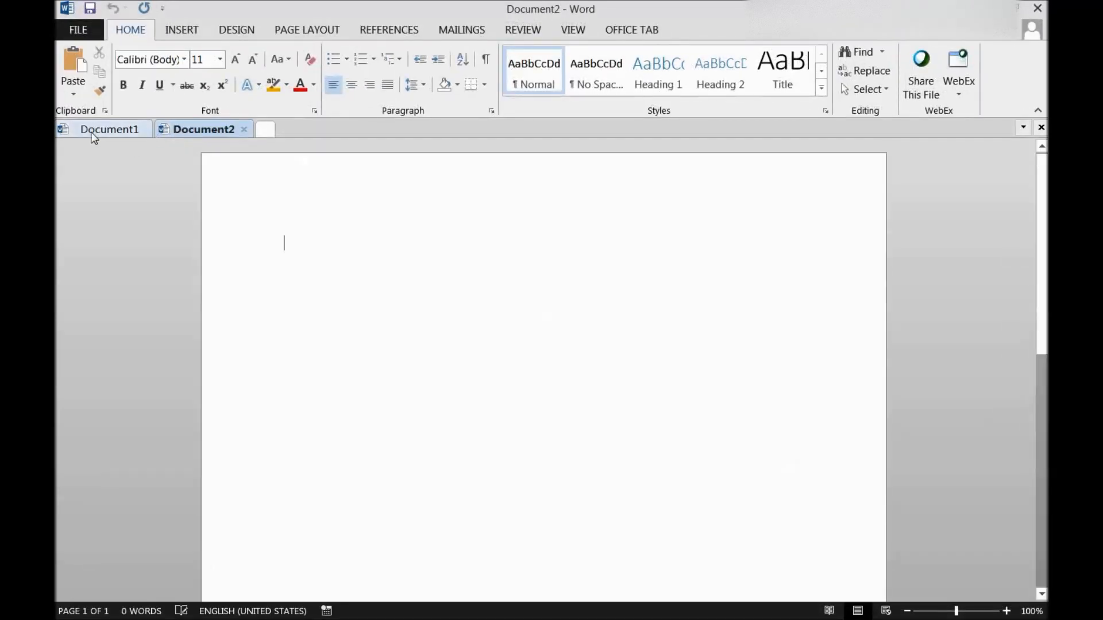
# Switch between the Document1 and Document2 tabs, then bring up the Office Tab settings.
pyautogui.click(98, 128)
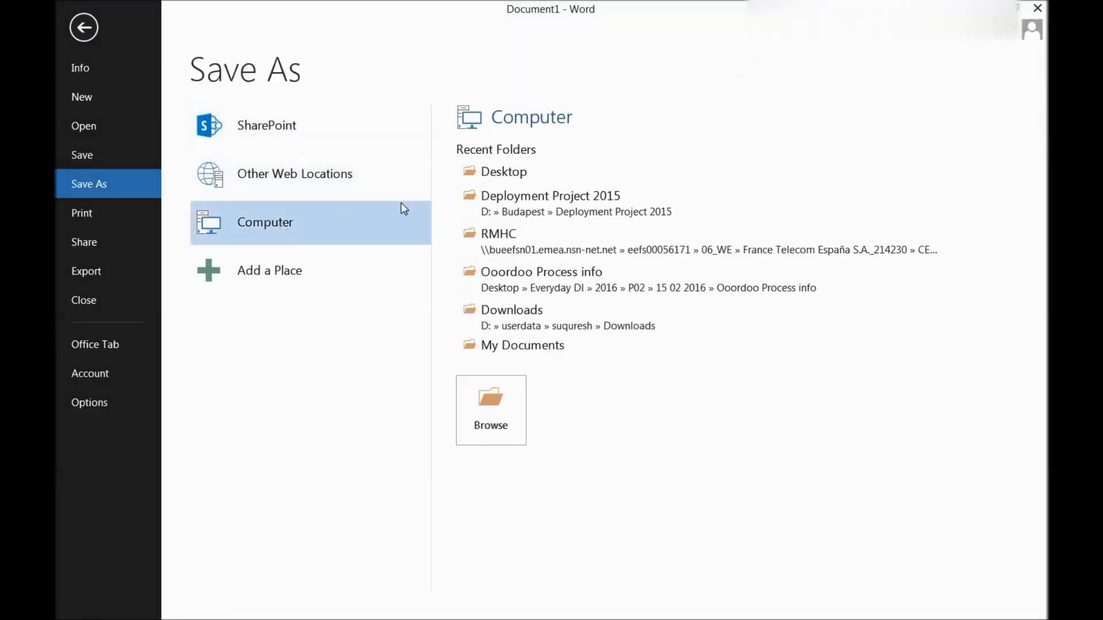
pyautogui.click(491, 410)
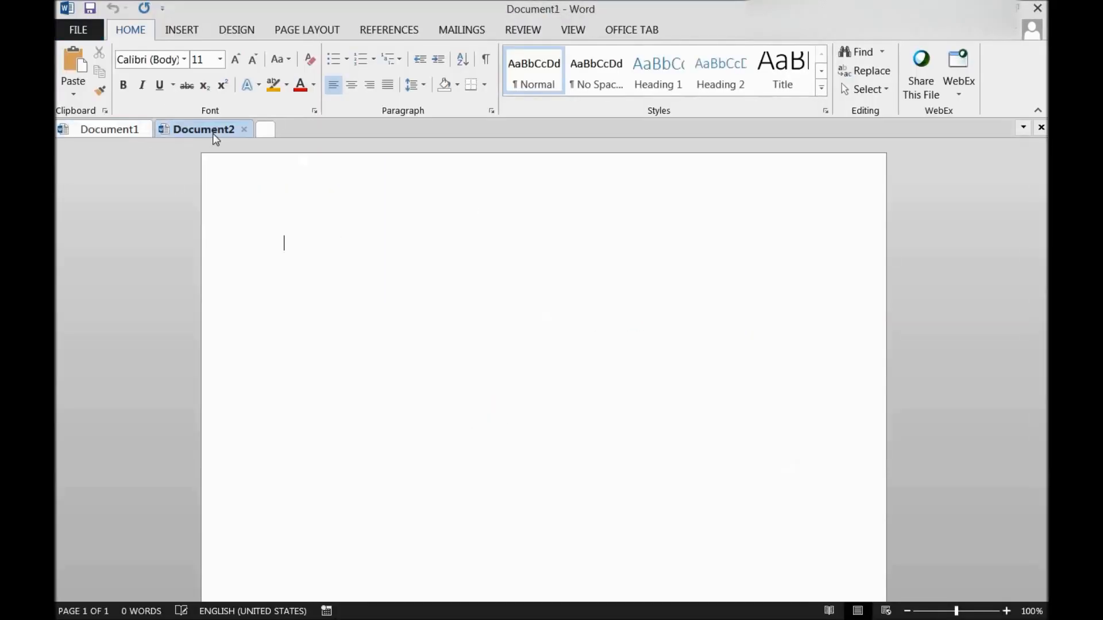
pyautogui.click(198, 128)
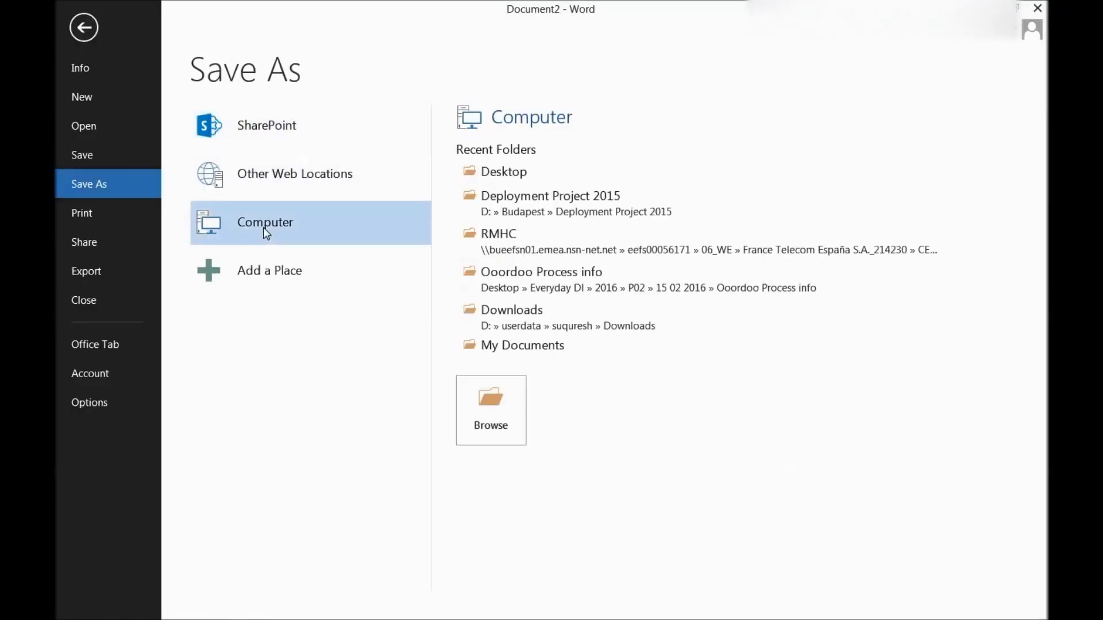
pyautogui.click(491, 410)
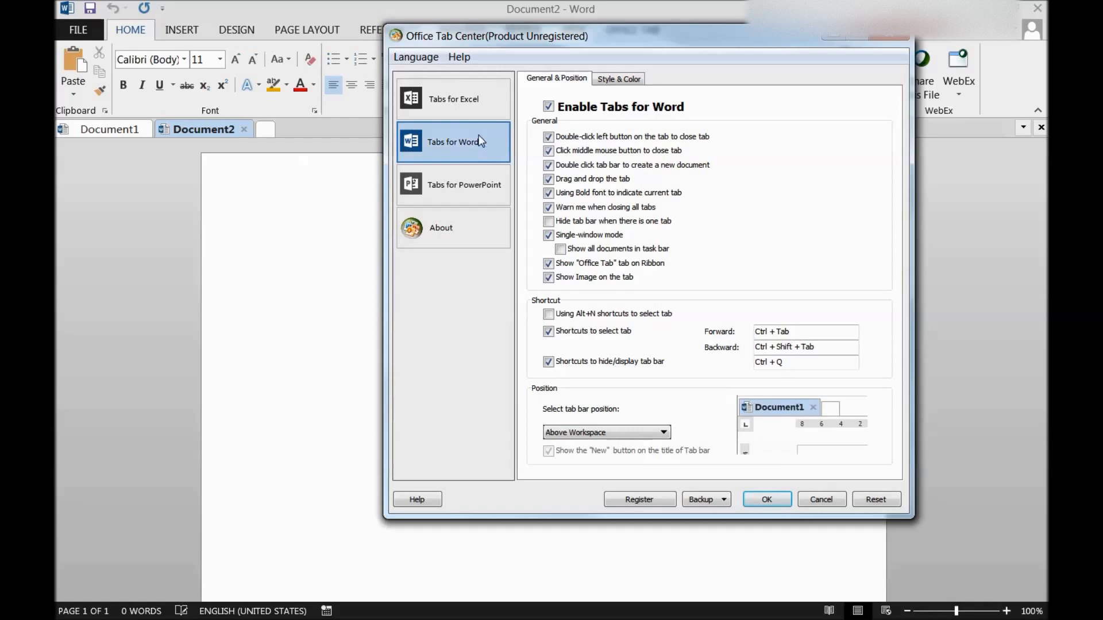
pyautogui.moveTo(501, 173)
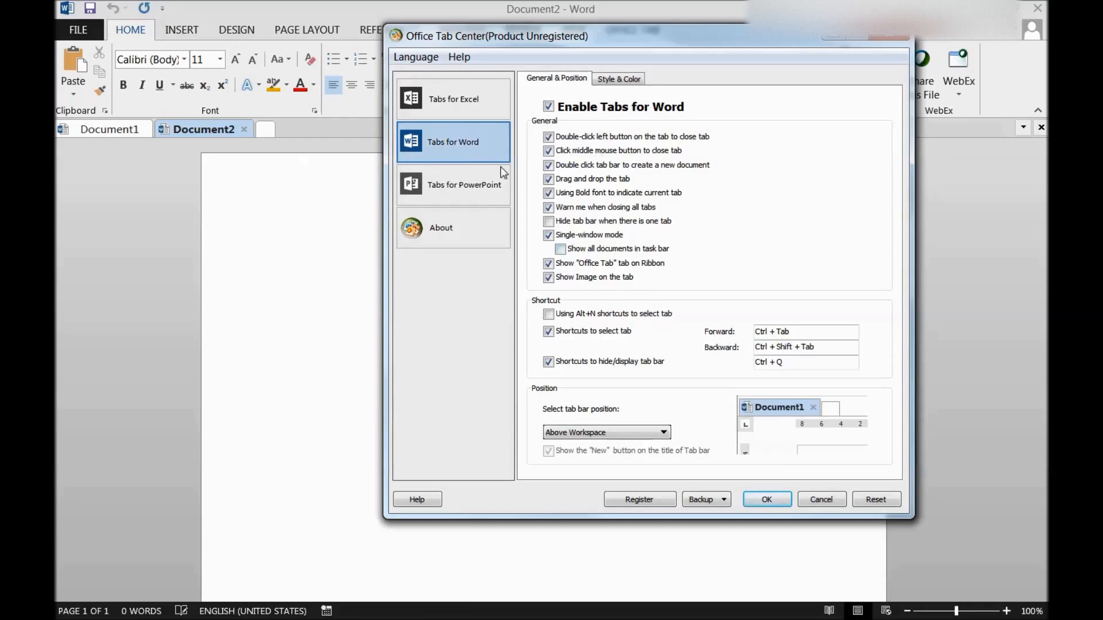
pyautogui.moveTo(469, 141)
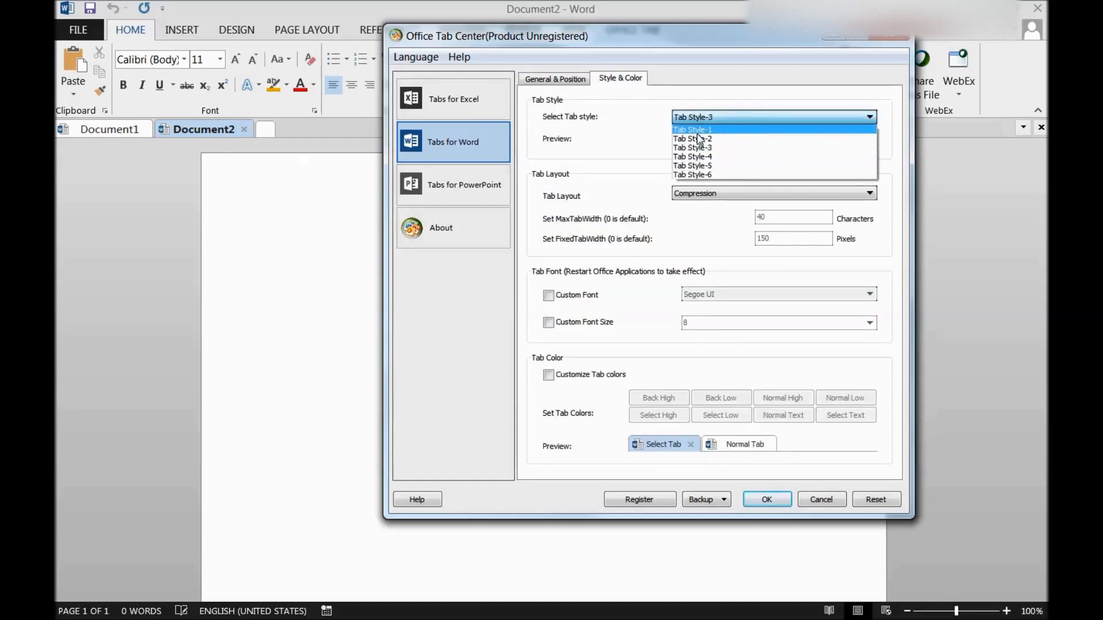
# Try Tab Style-2 and Tab Style-6 from the tab style list, settling on Tab Style-2.
pyautogui.click(693, 139)
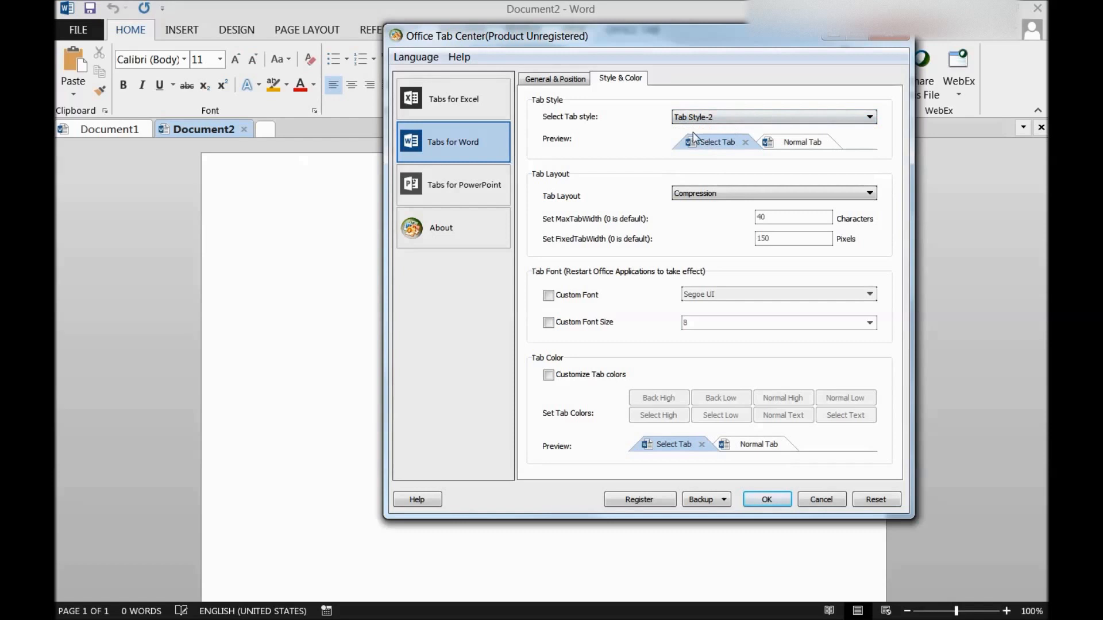
pyautogui.click(868, 117)
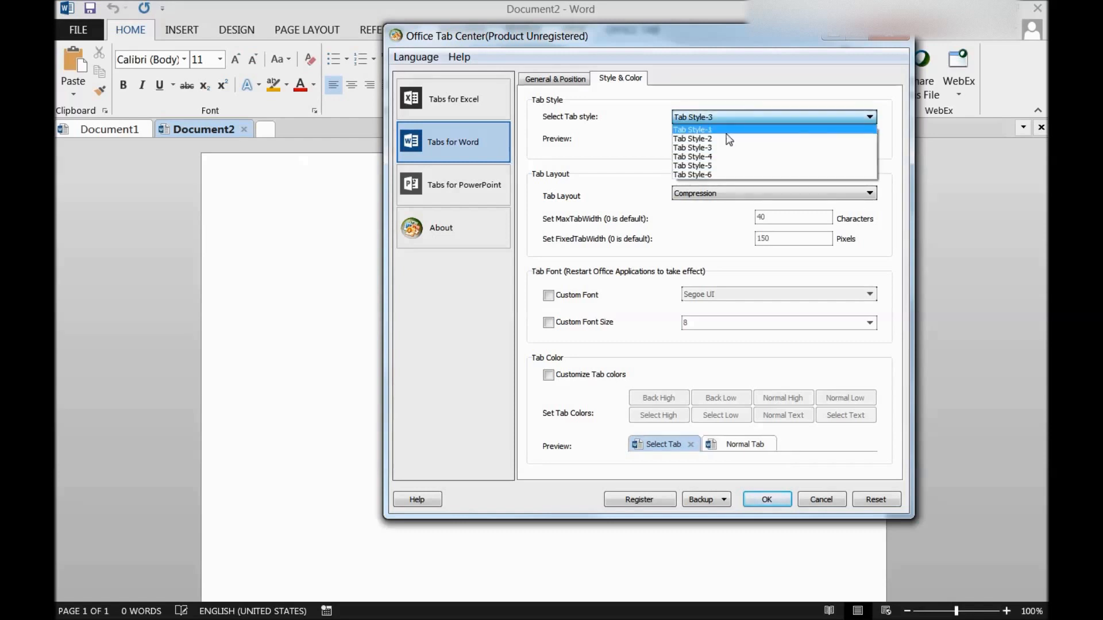
pyautogui.click(693, 166)
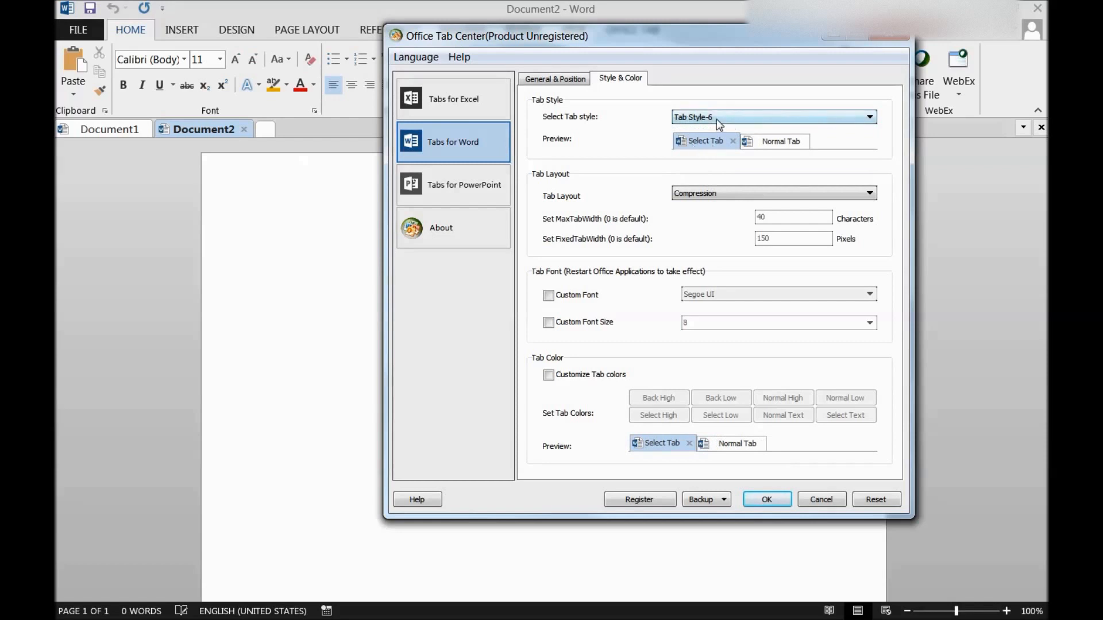
pyautogui.click(867, 117)
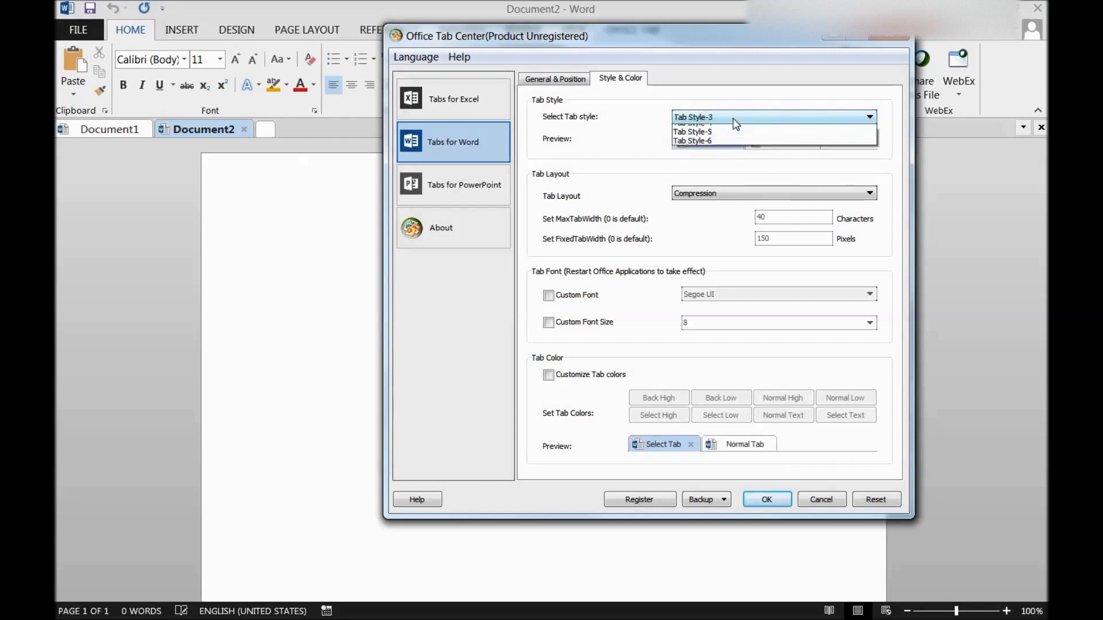
pyautogui.click(691, 122)
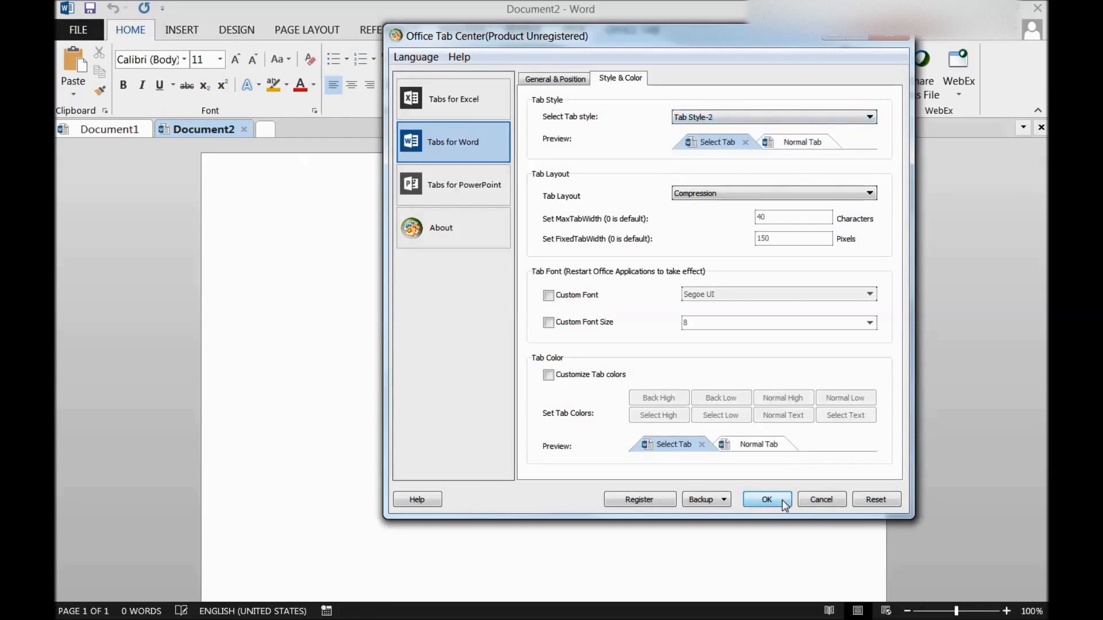
# Confirm Tab Style-2 and switch between the Document1 and Document2 tabs.
pyautogui.click(767, 499)
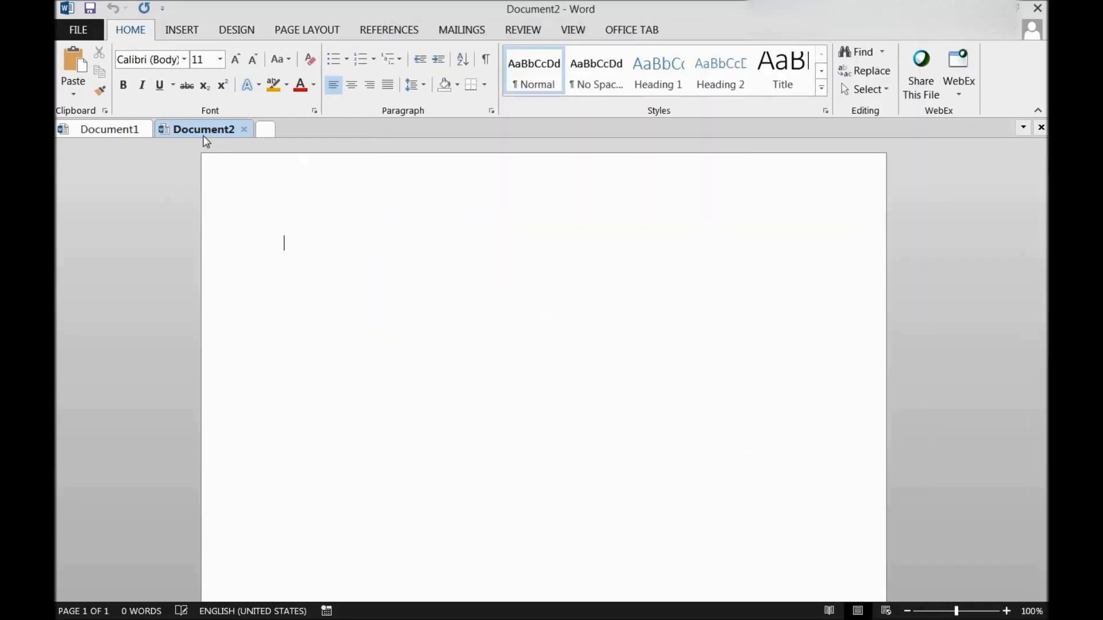
pyautogui.click(106, 129)
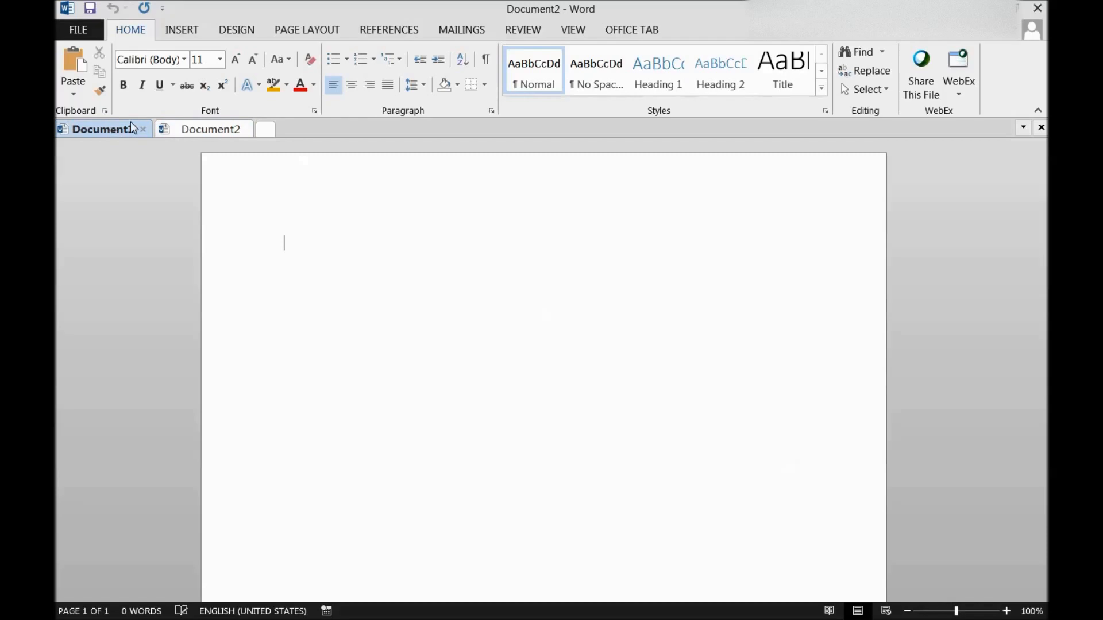
pyautogui.click(204, 129)
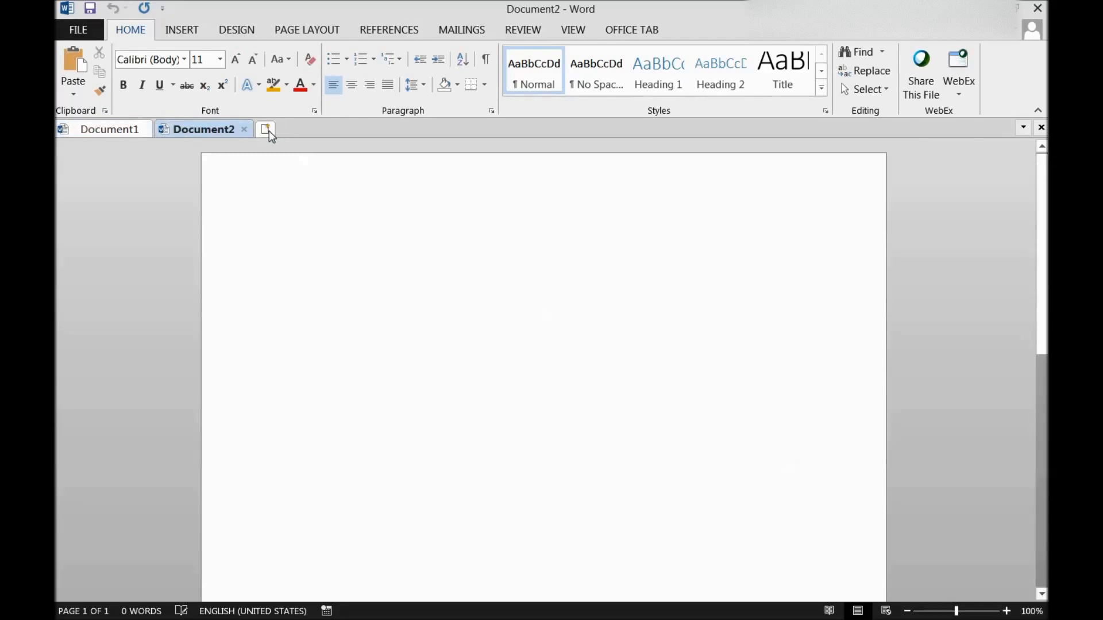
# Create Document3, Document4 and Document5 as new tabs from the tab bar.
pyautogui.click(265, 128)
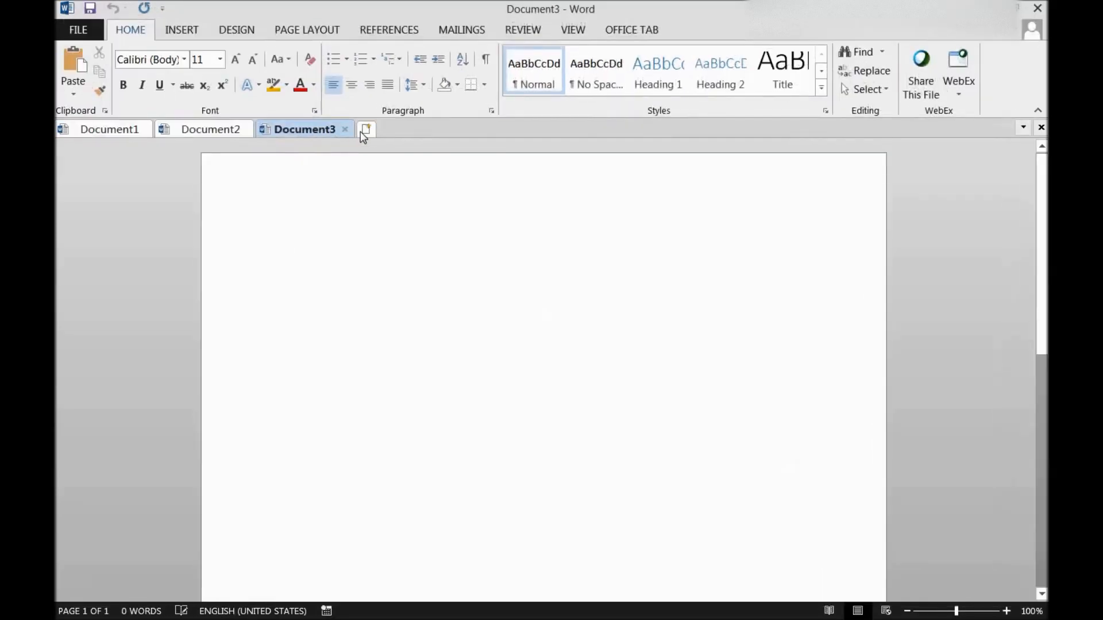
pyautogui.click(367, 129)
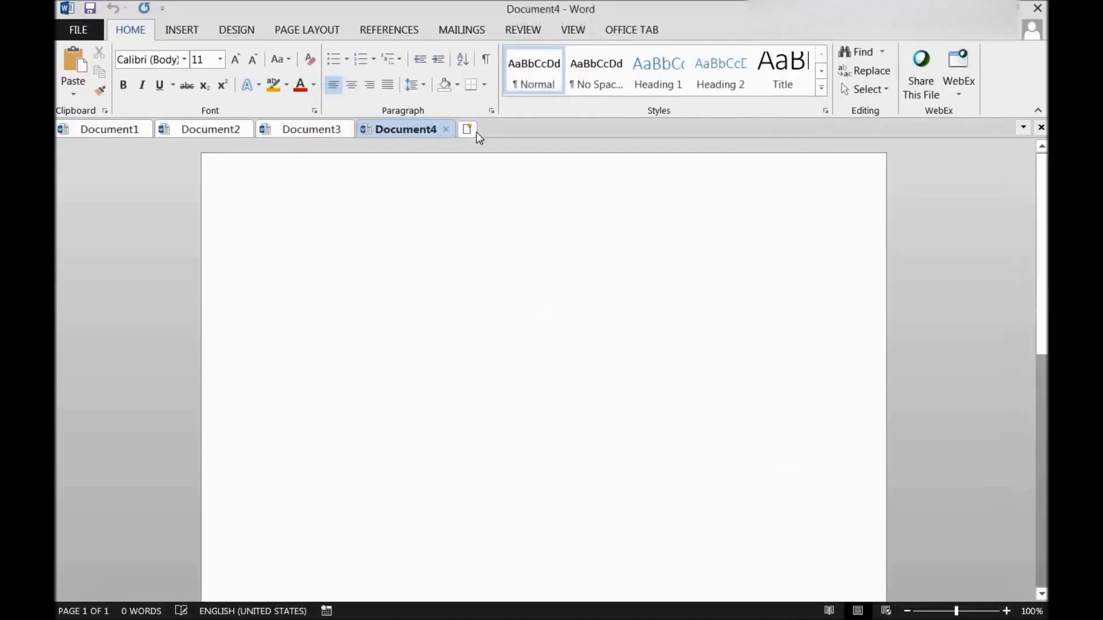
pyautogui.click(466, 129)
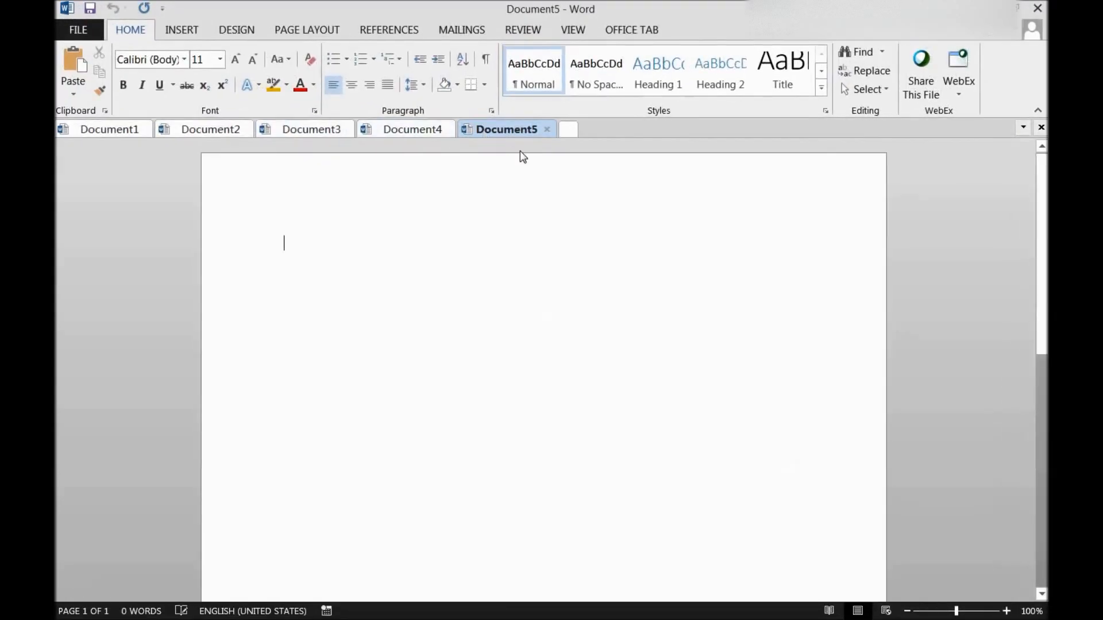
pyautogui.moveTo(541, 131)
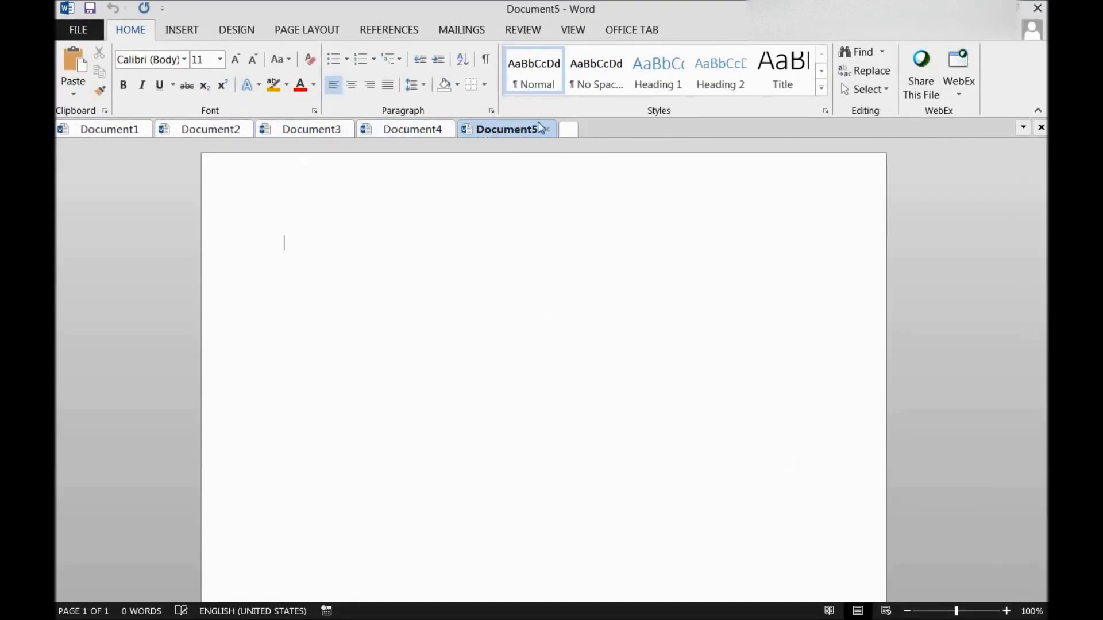
pyautogui.moveTo(265, 142)
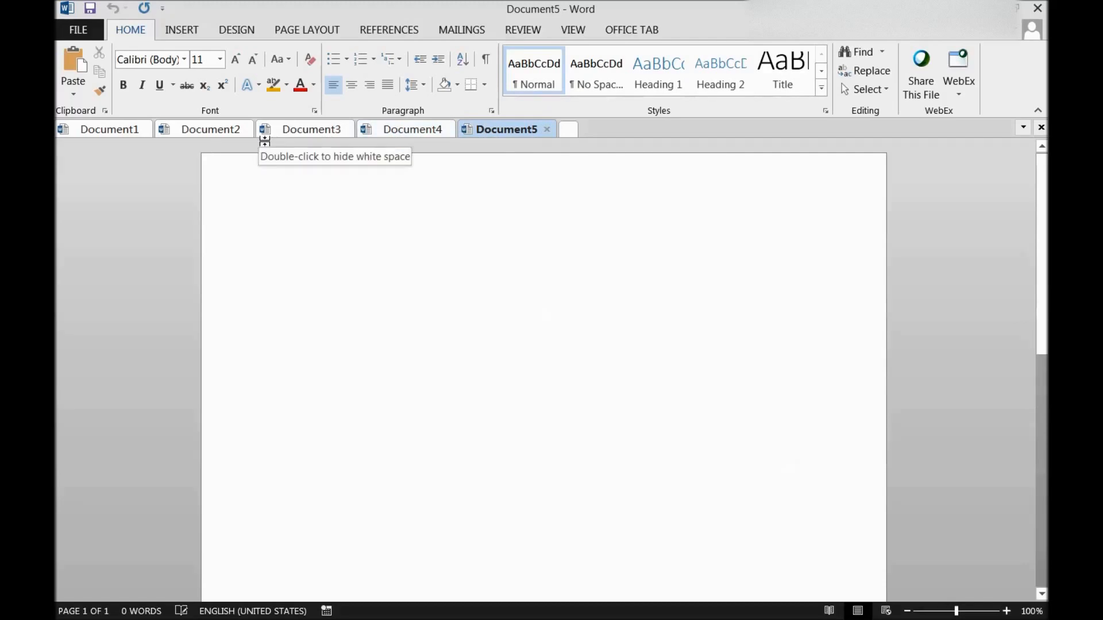